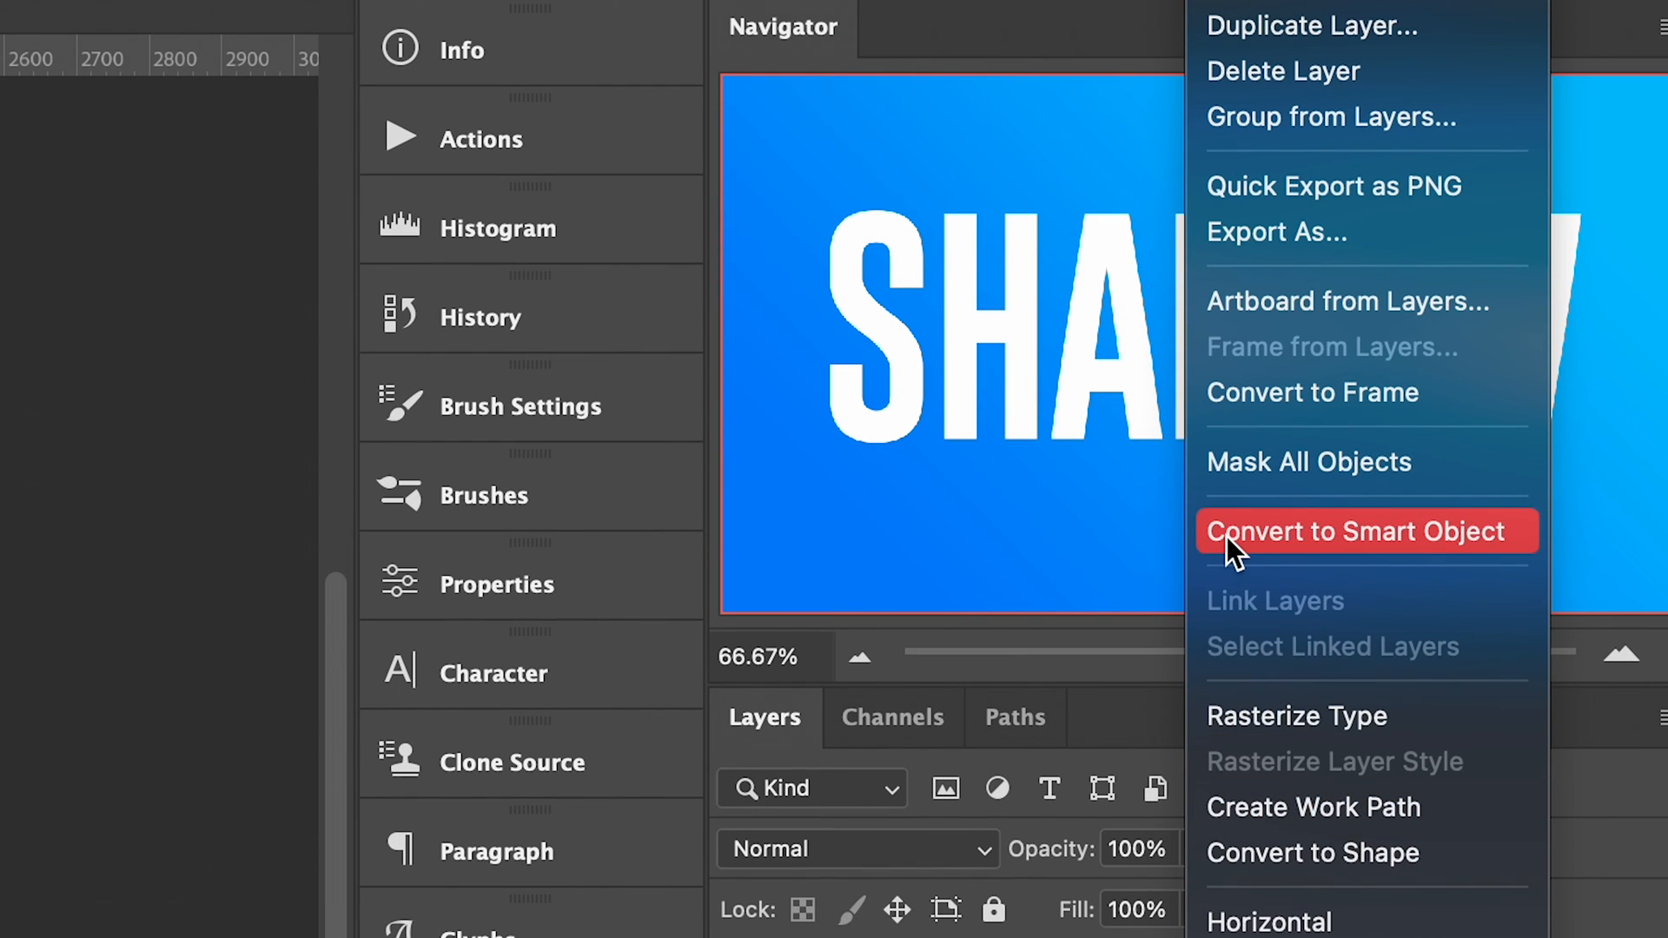
# - Convert the SHADOW text layer into a smart object
pyautogui.click(1355, 531)
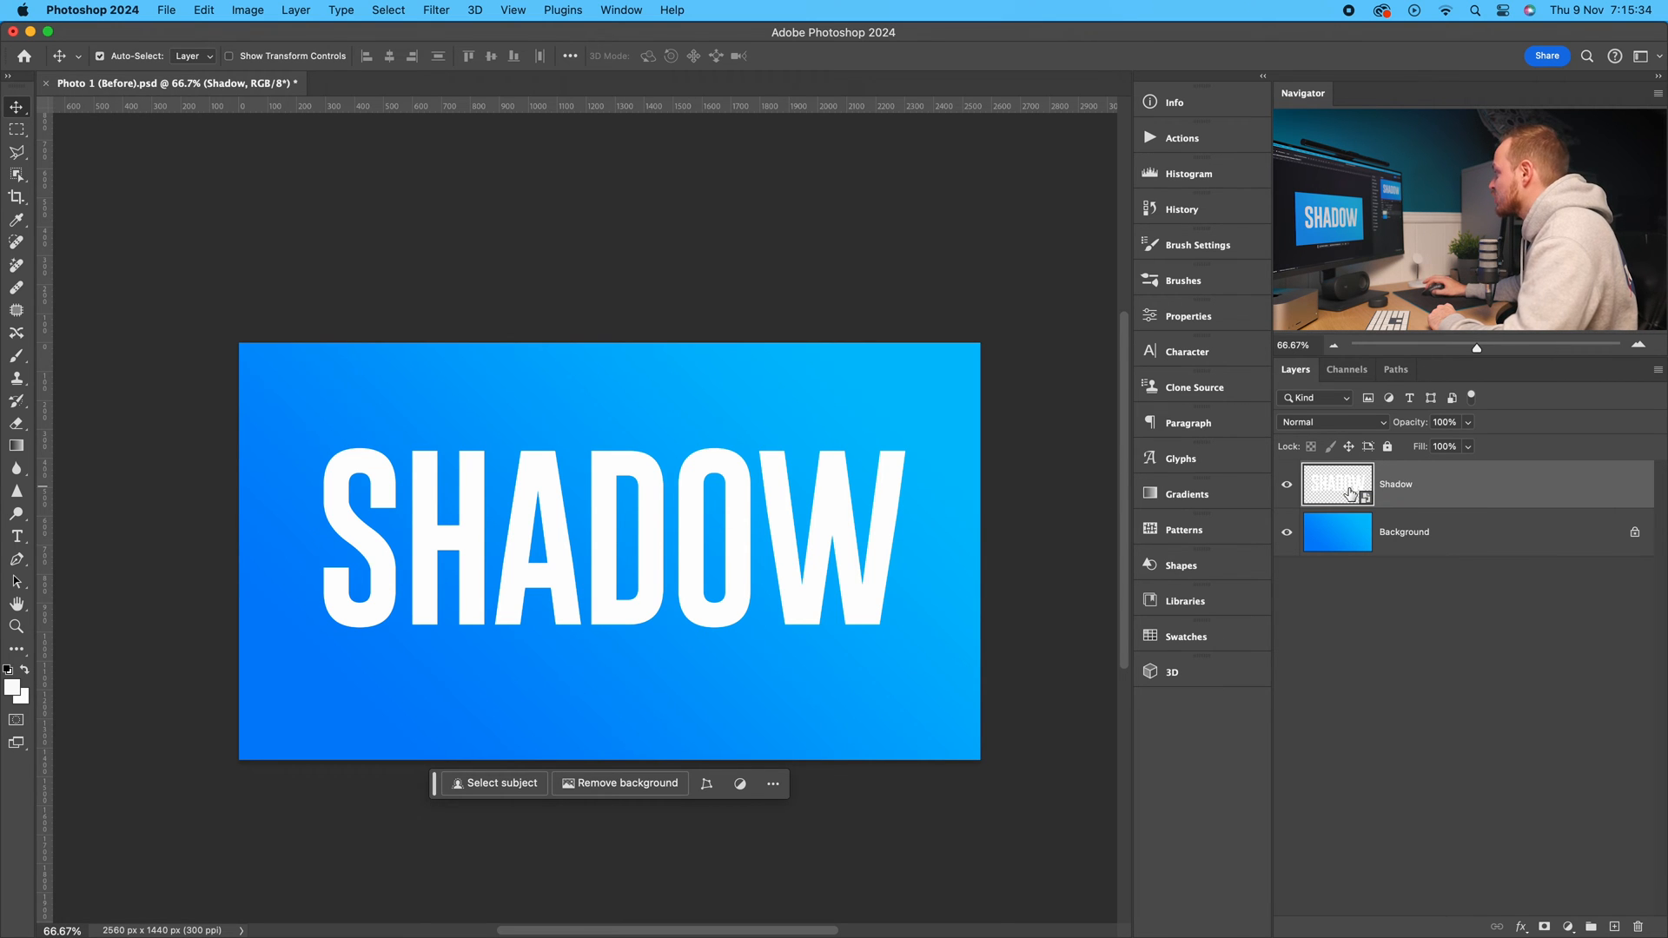
# - Duplicate SHADOW and place the Shadow copy beneath the original layer
pyautogui.press('cmd+j')
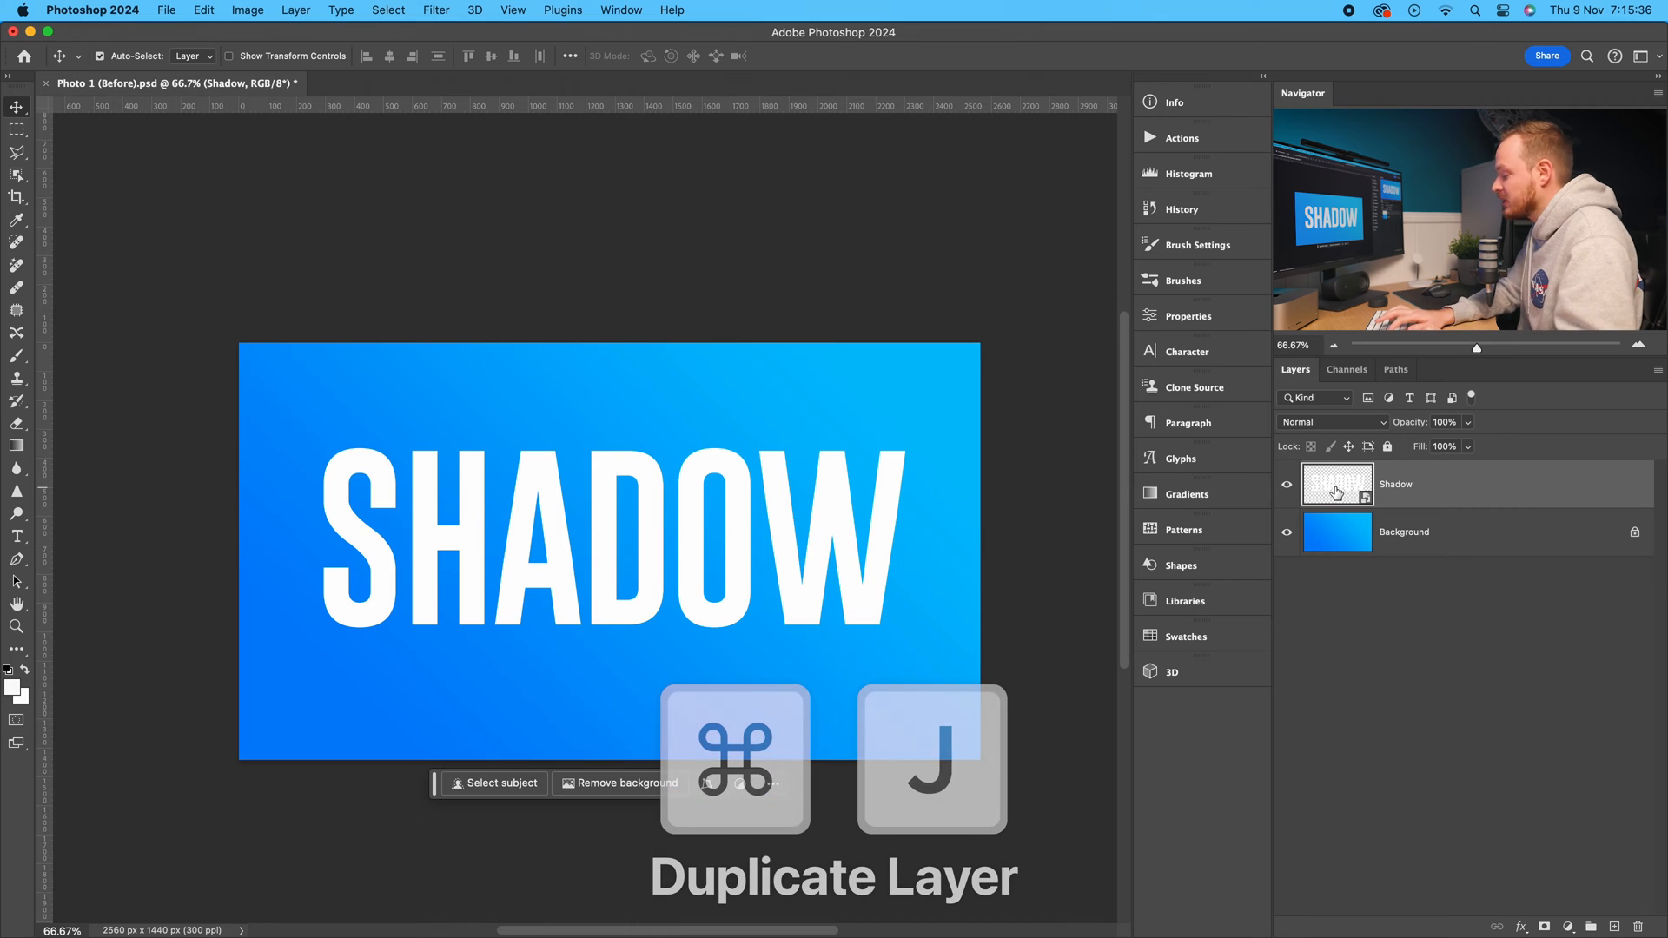
pyautogui.press('cmd+j')
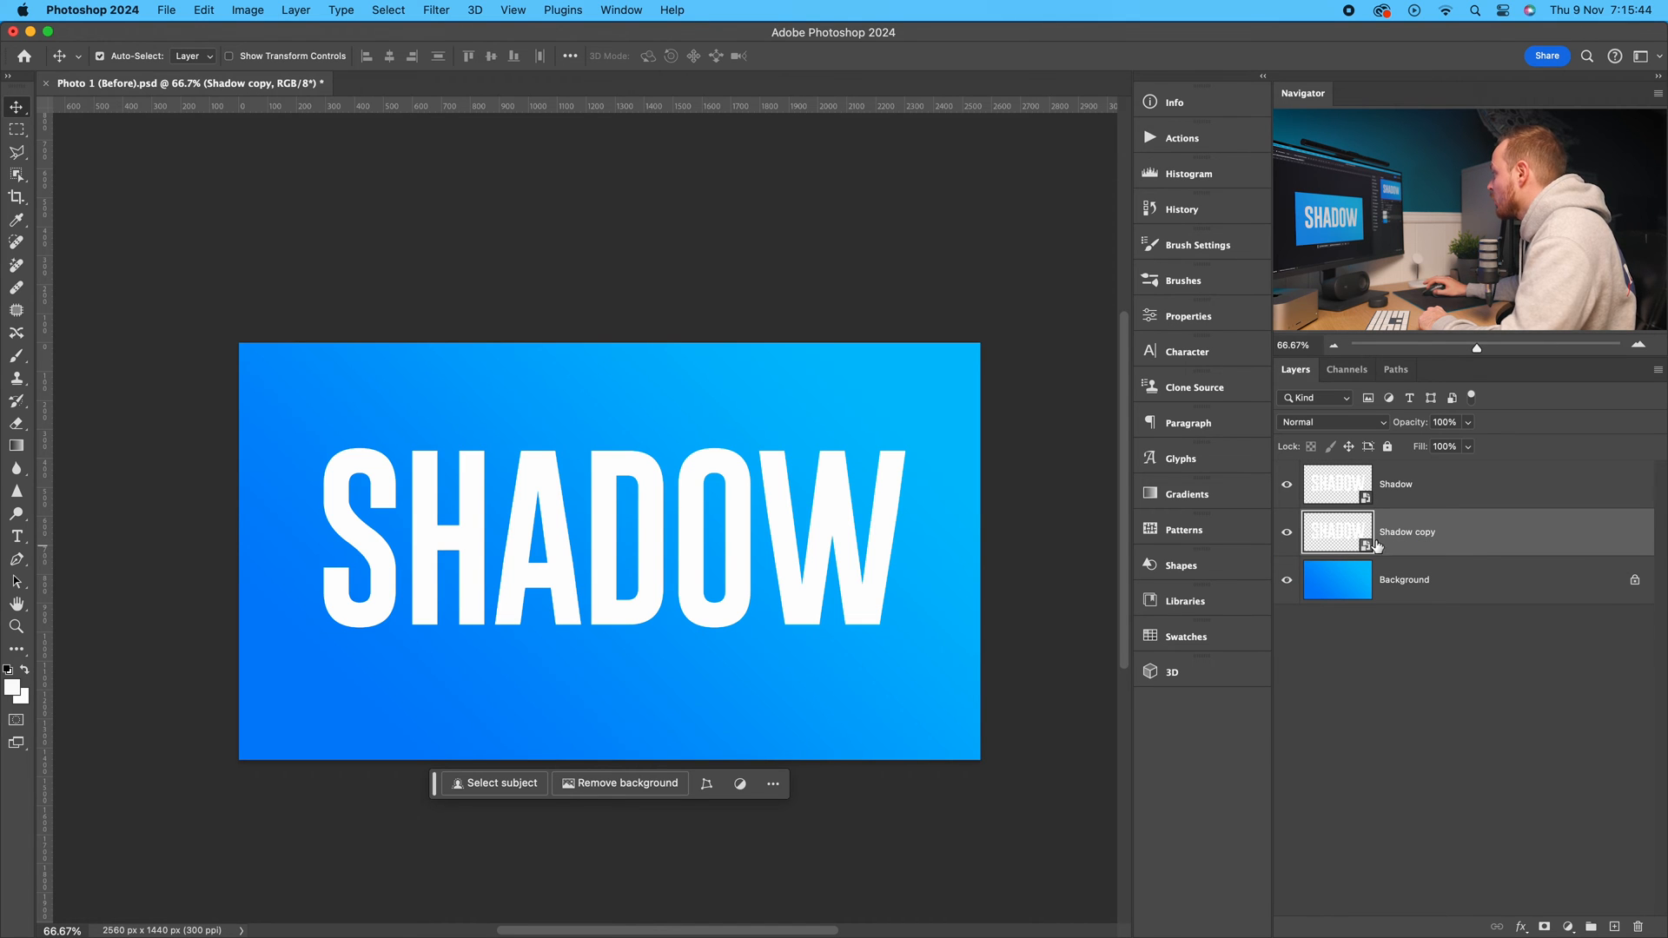
pyautogui.press('cmd+t')
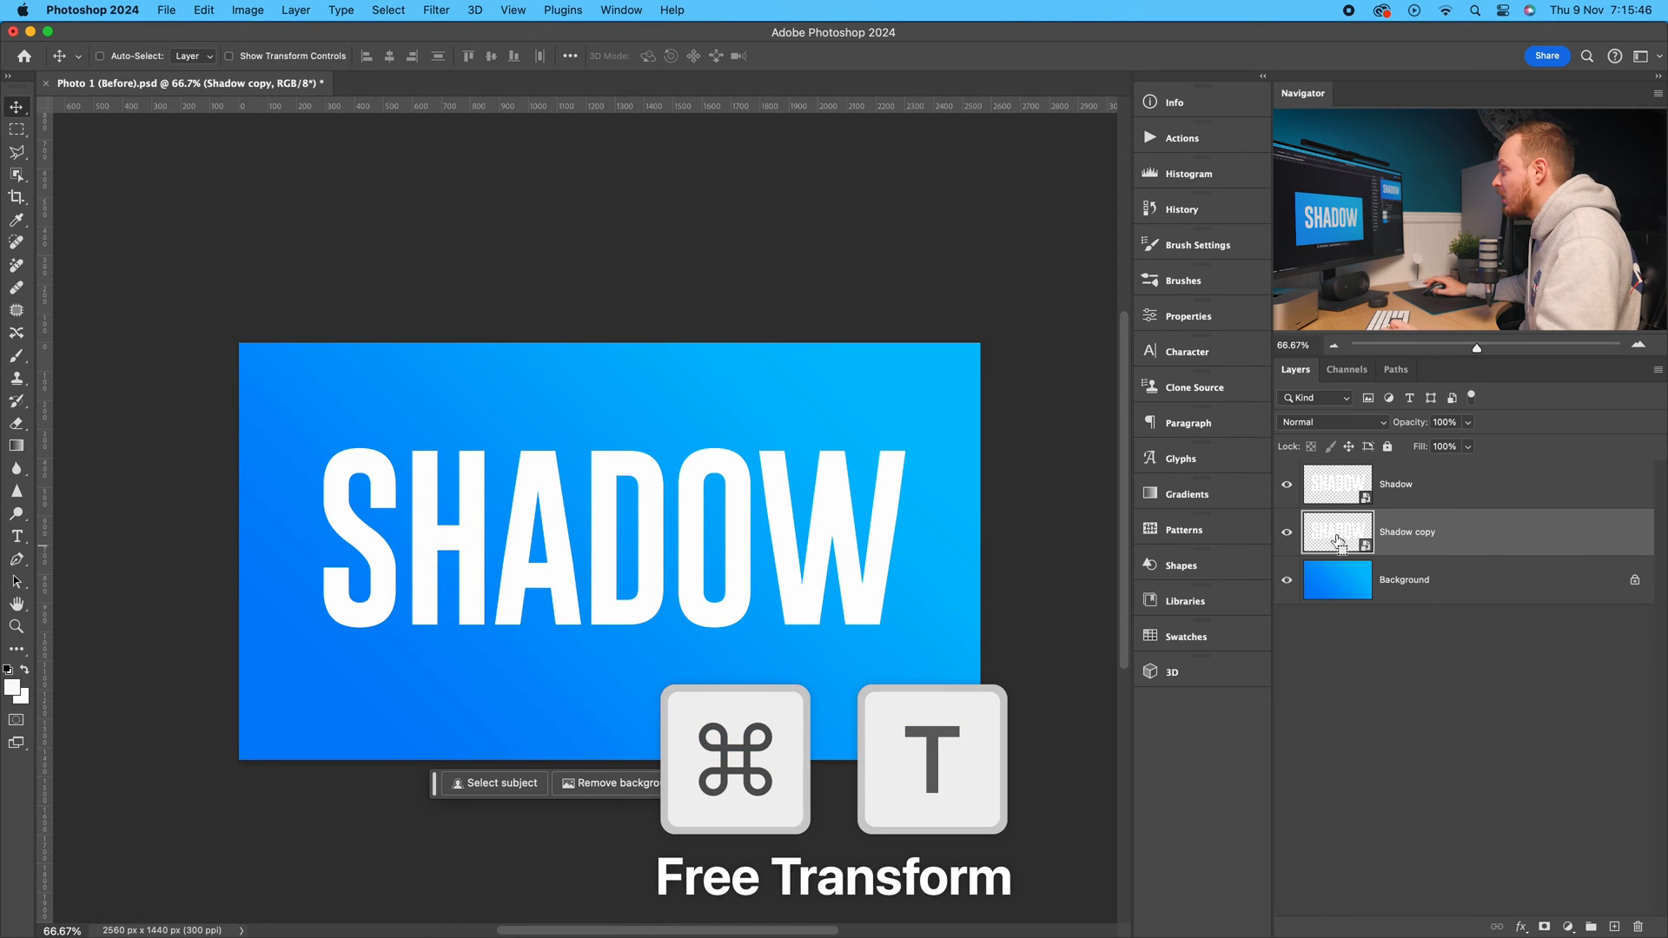
# - Flip the Shadow copy vertically and drag it below the original word
pyautogui.press('cmd+t')
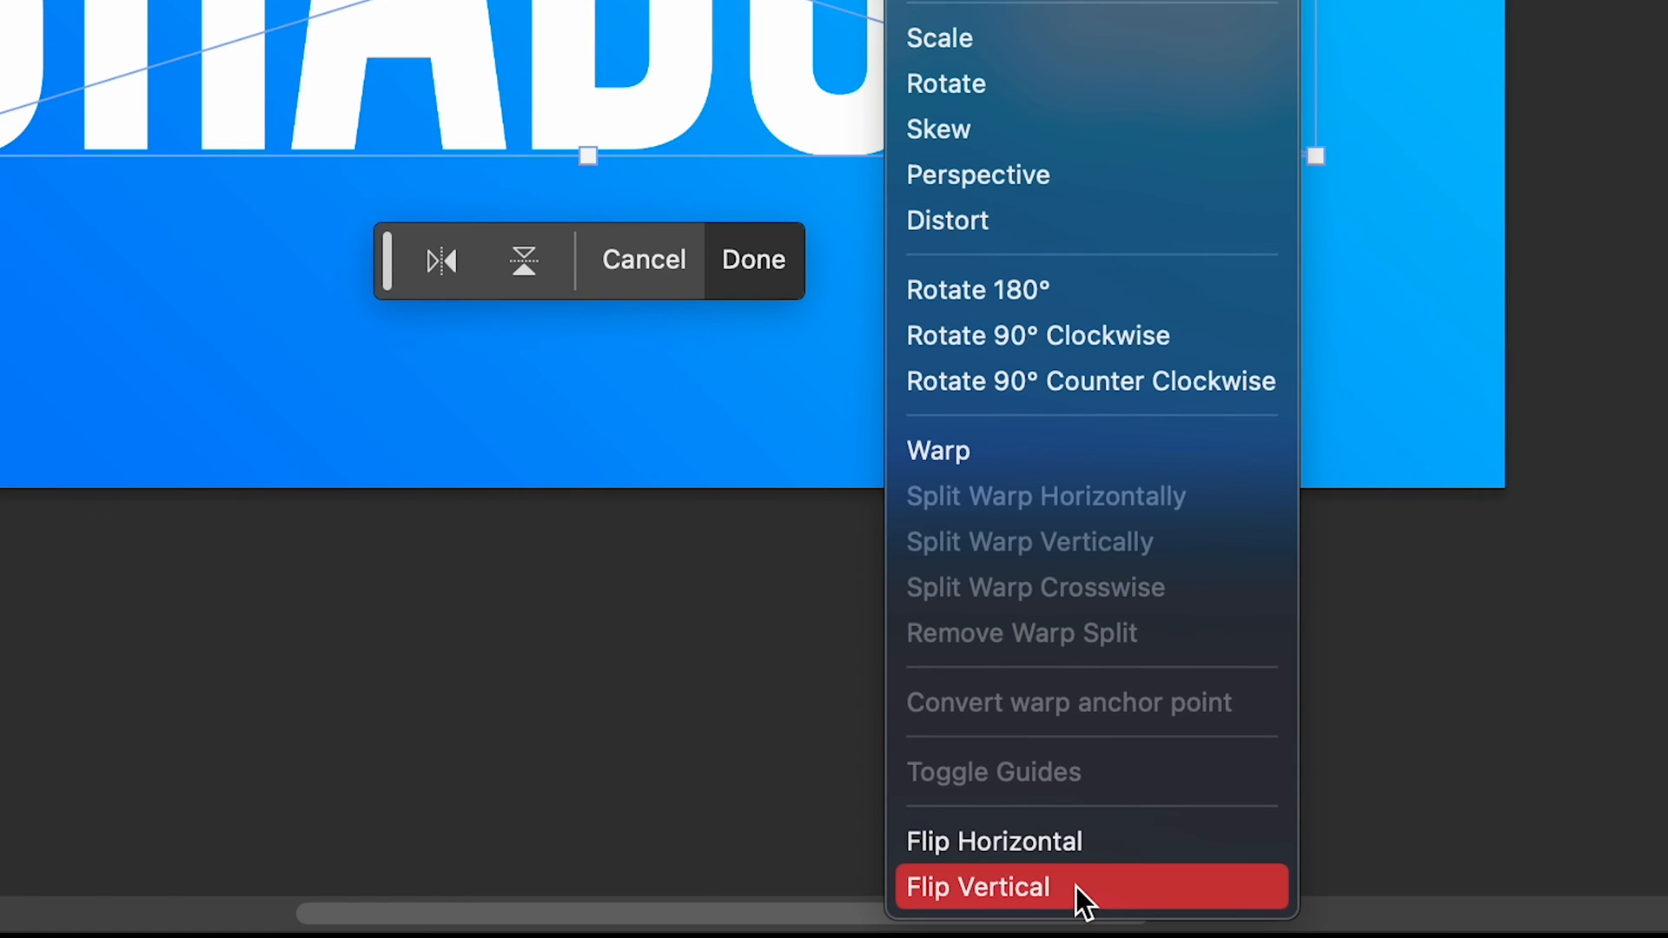
pyautogui.click(976, 886)
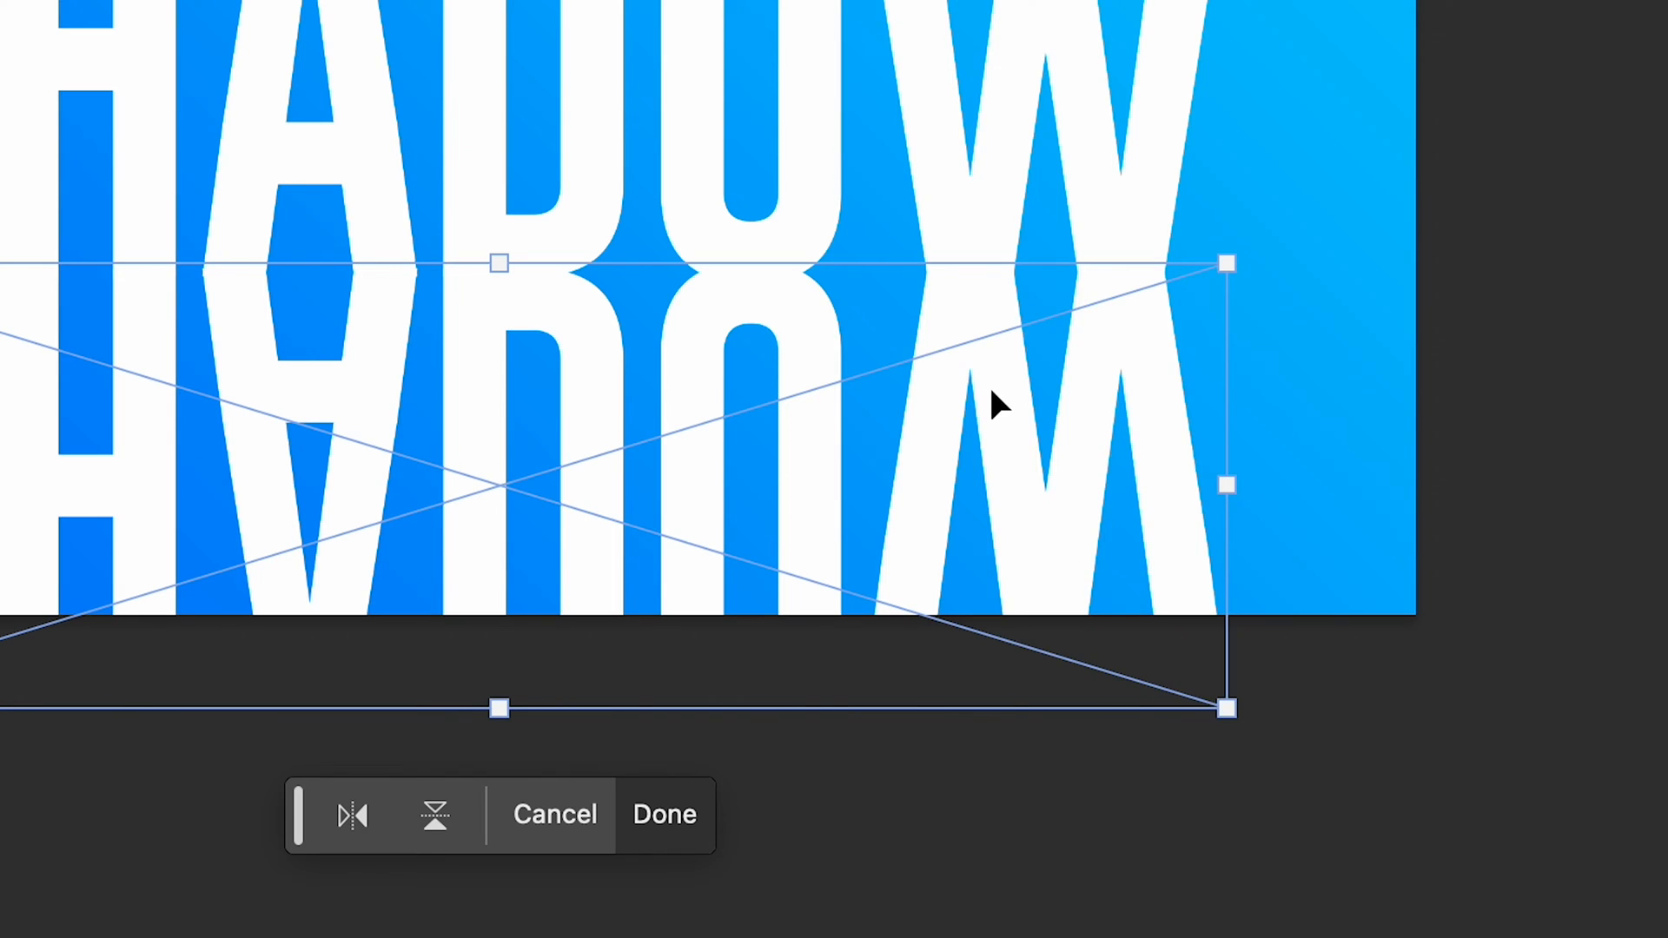
# - Switch the transform to Perspective so the flipped copy widens toward the bottom
pyautogui.rightClick(995, 404)
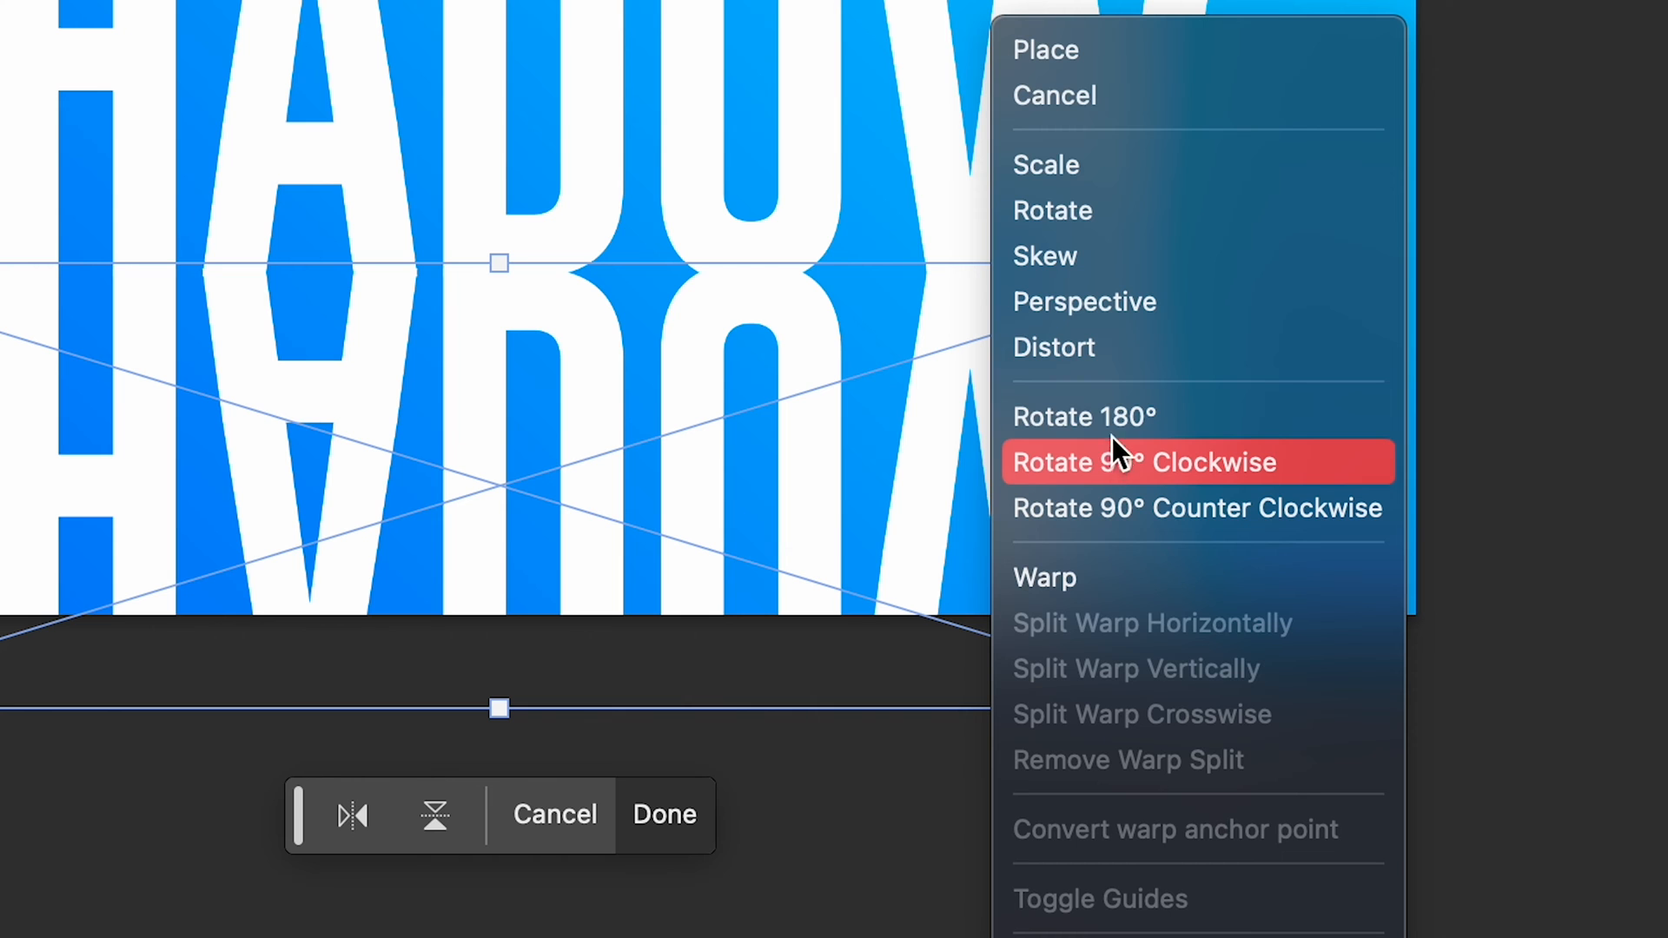
pyautogui.click(1144, 461)
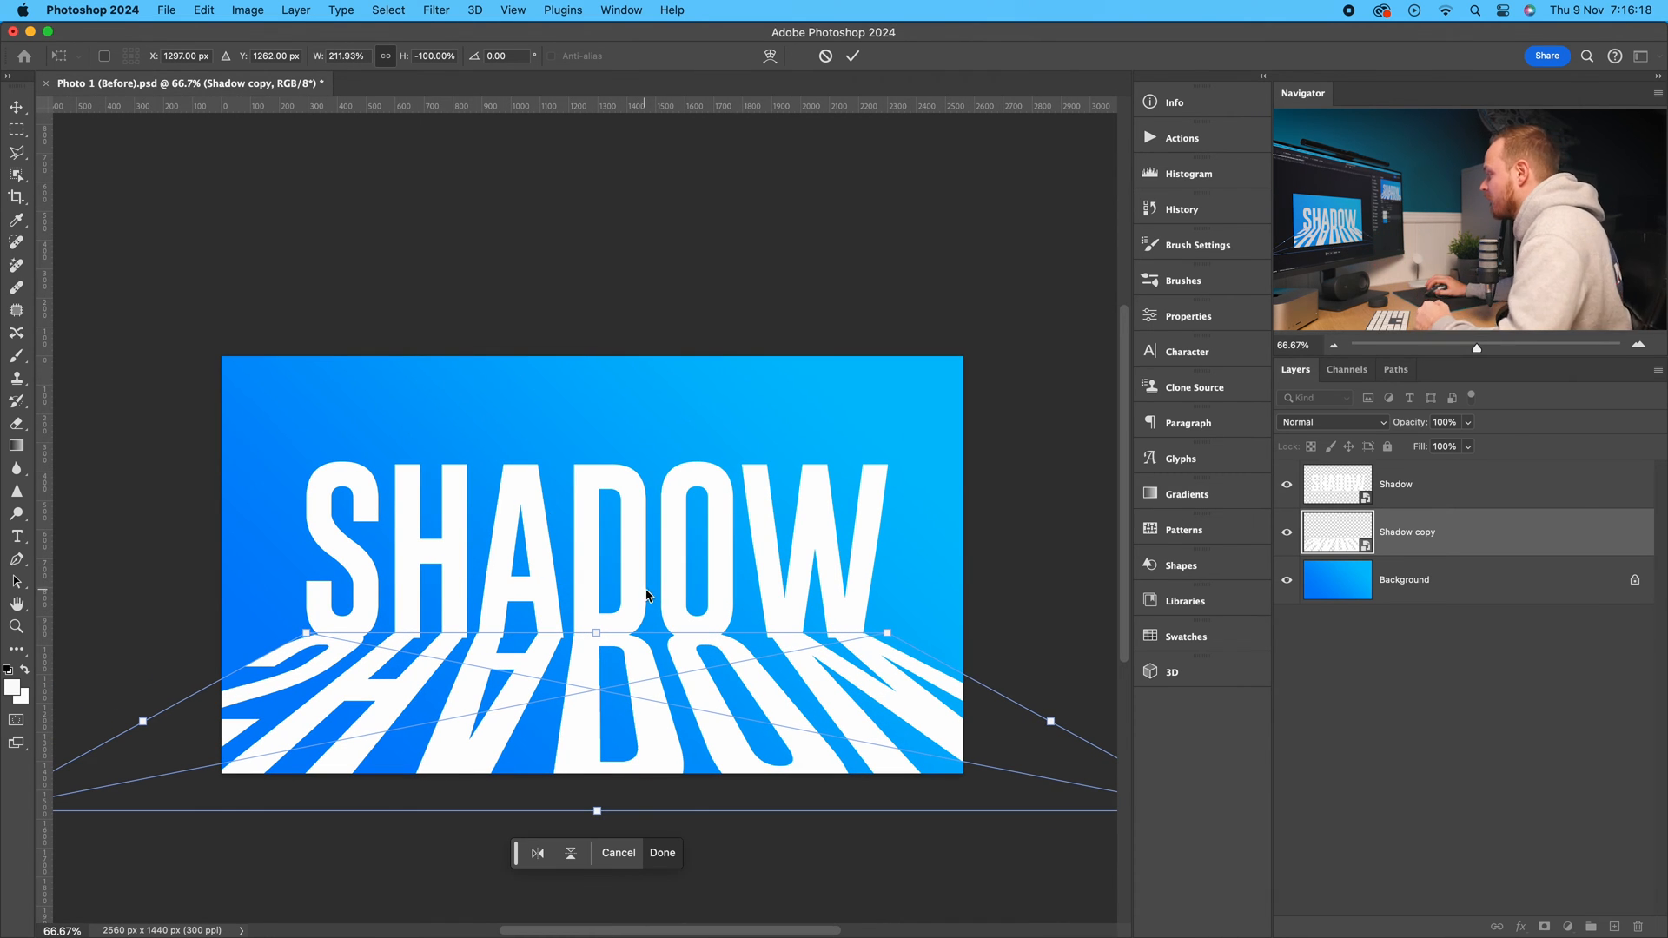
pyautogui.moveTo(707, 787)
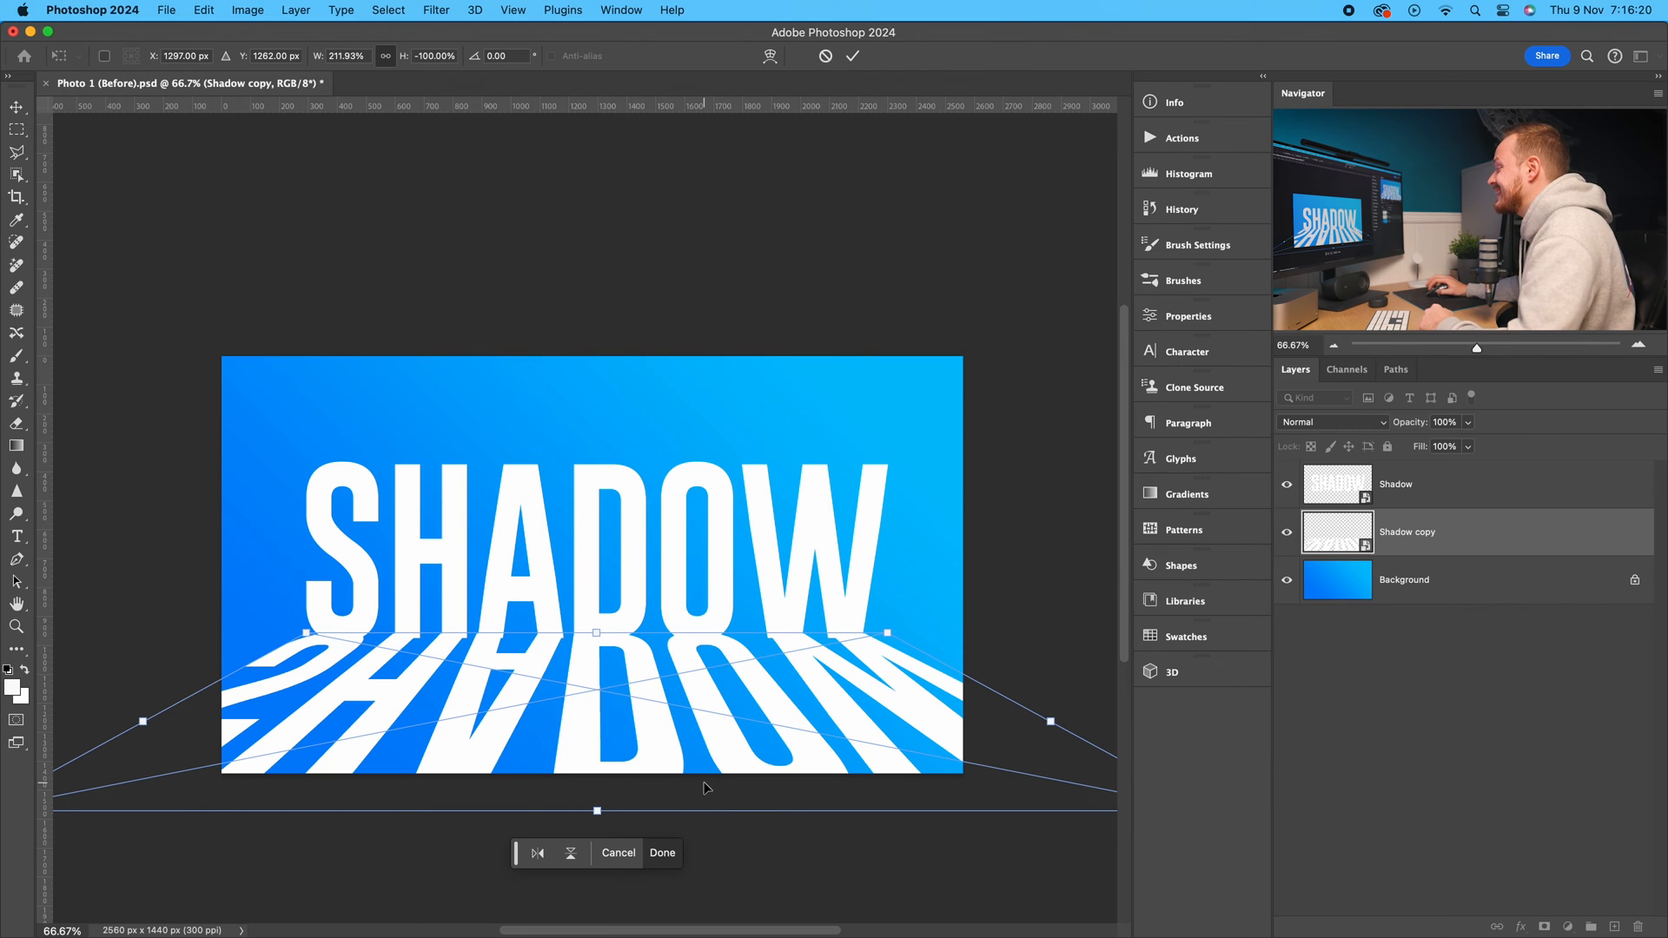
pyautogui.moveTo(668, 694)
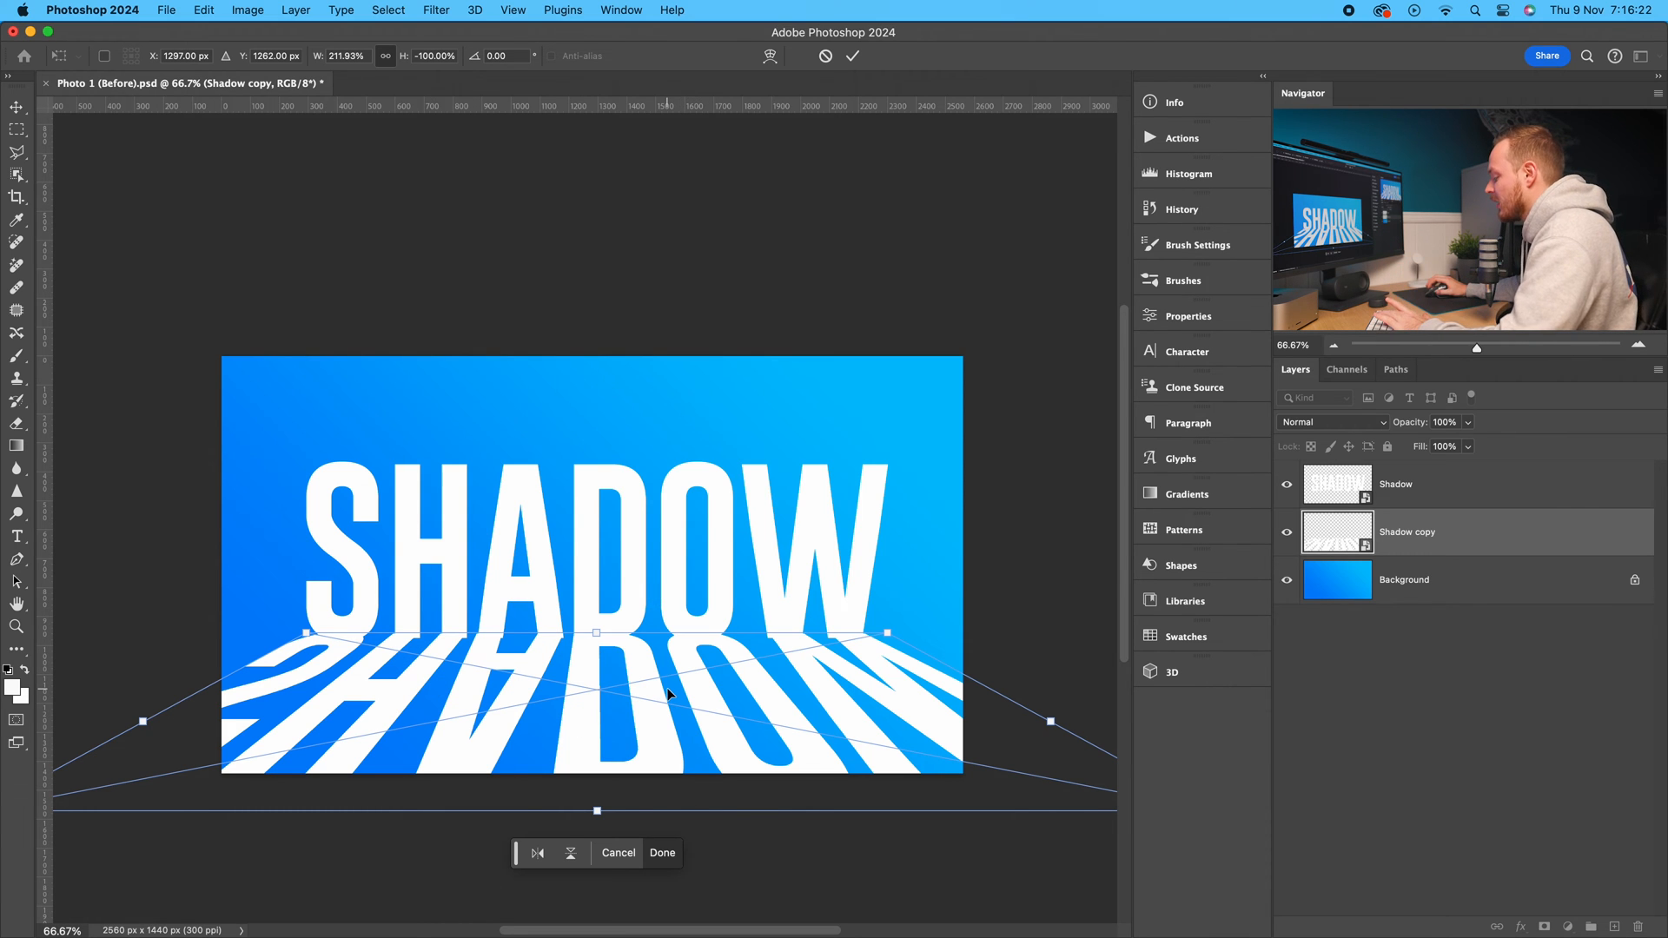